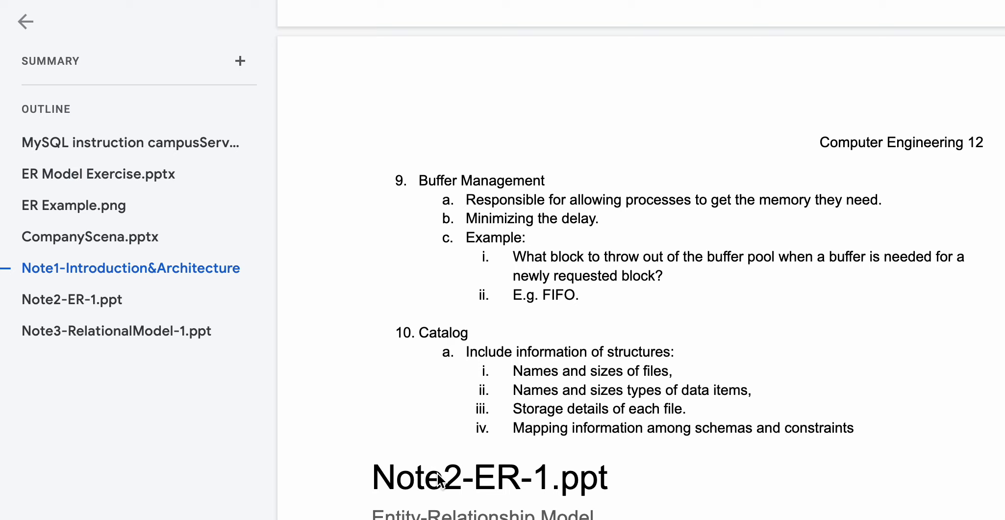
- Scroll back through the notes up to the Note1 introduction
scroll("up", 3)
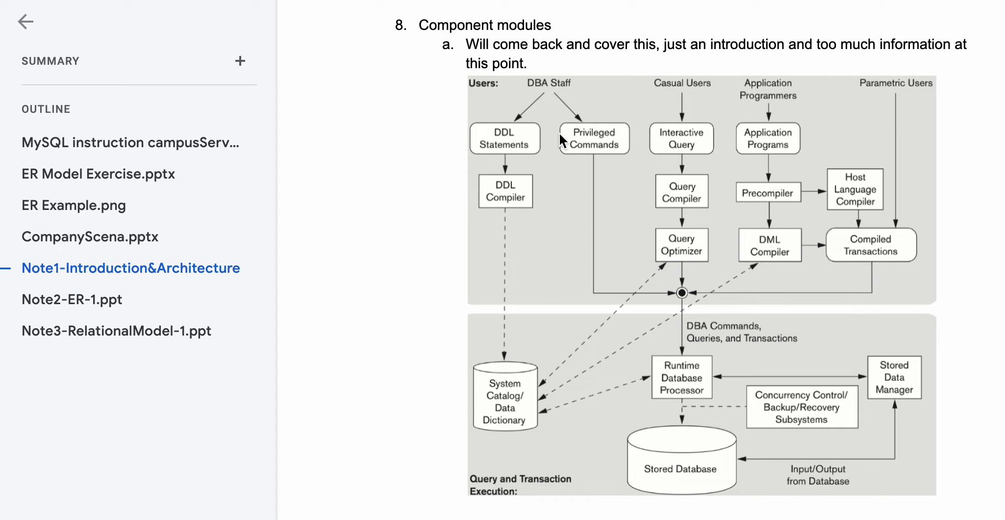
mouse_move(904, 125)
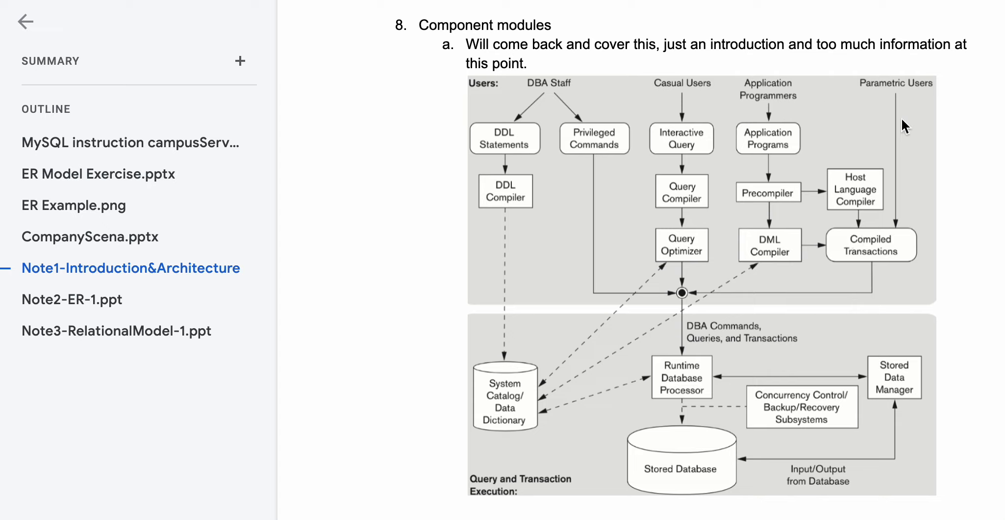
scroll("down", 3)
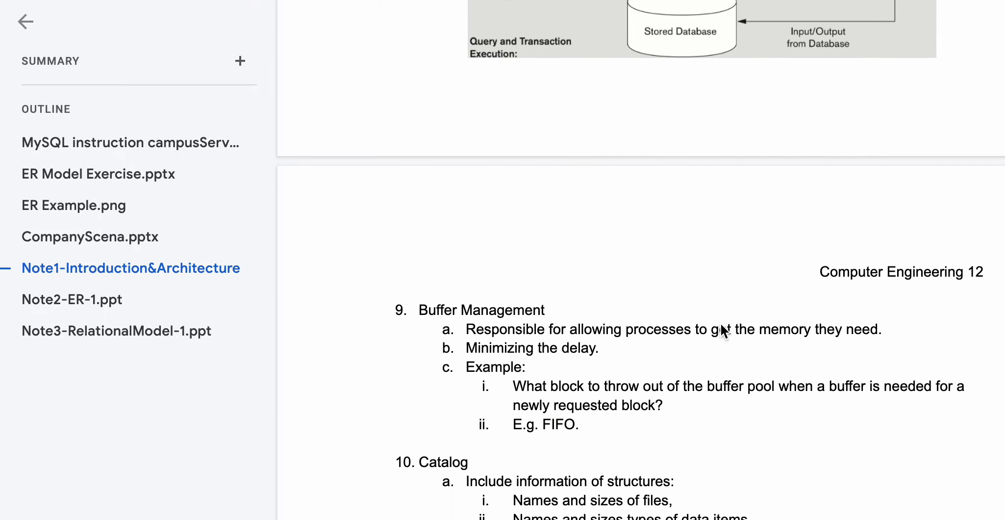
scroll("down", 3)
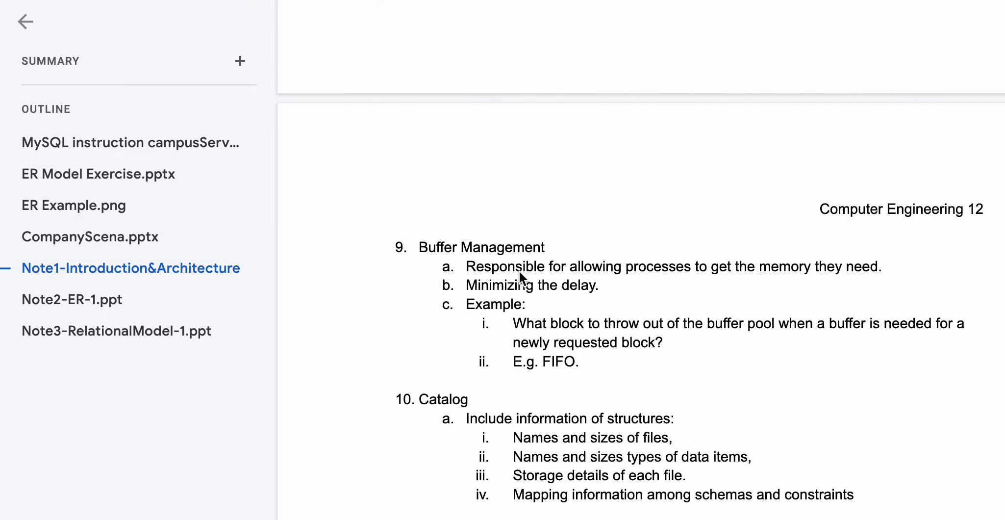
mouse_move(491, 290)
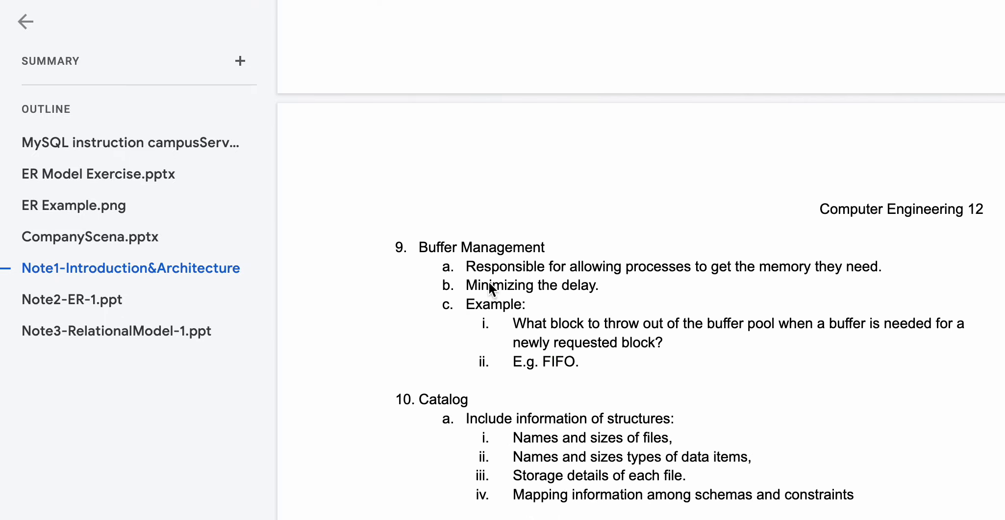
mouse_move(574, 280)
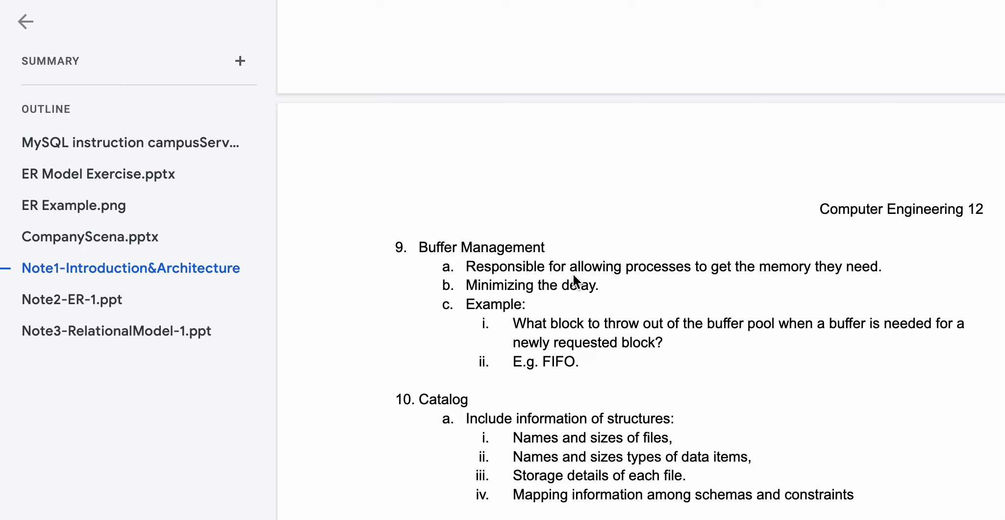
mouse_move(807, 282)
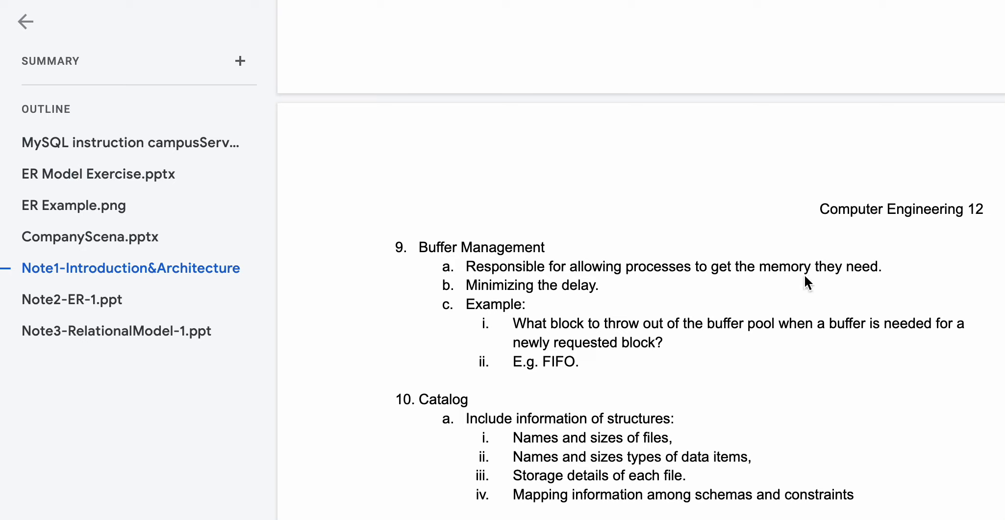
mouse_move(475, 299)
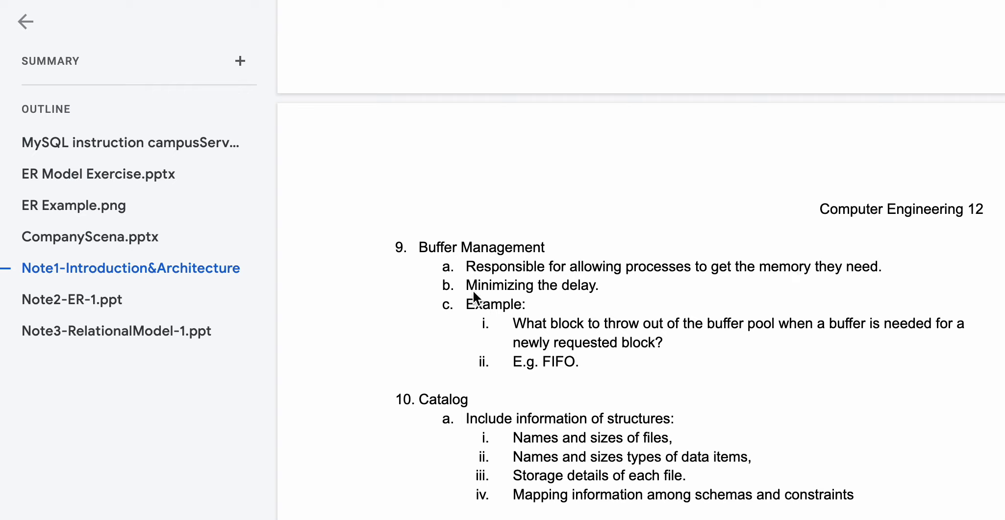
mouse_move(475, 339)
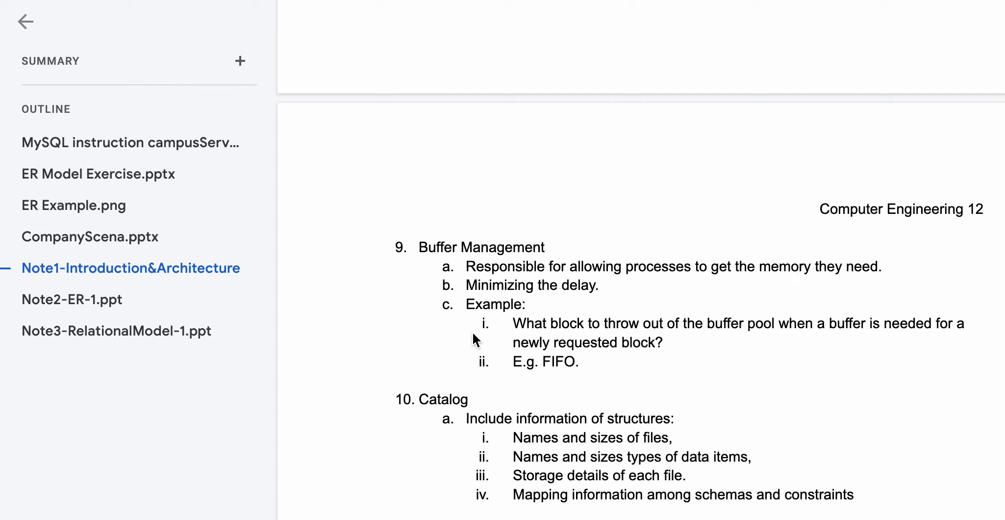
mouse_move(605, 335)
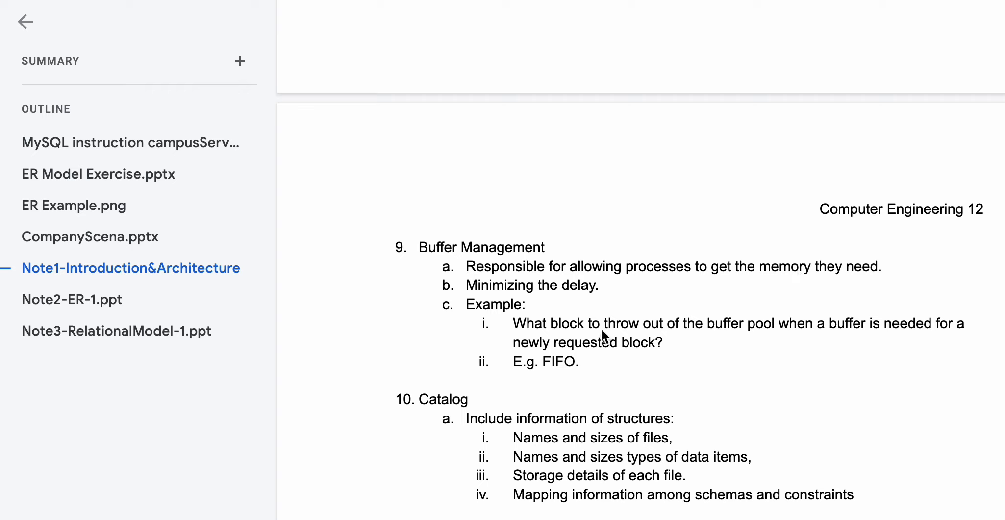
mouse_move(828, 364)
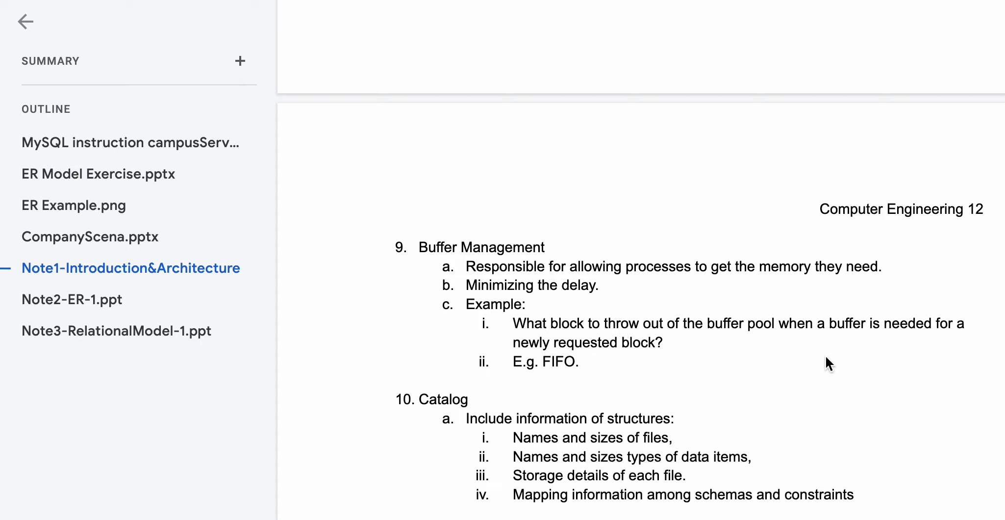
mouse_move(667, 363)
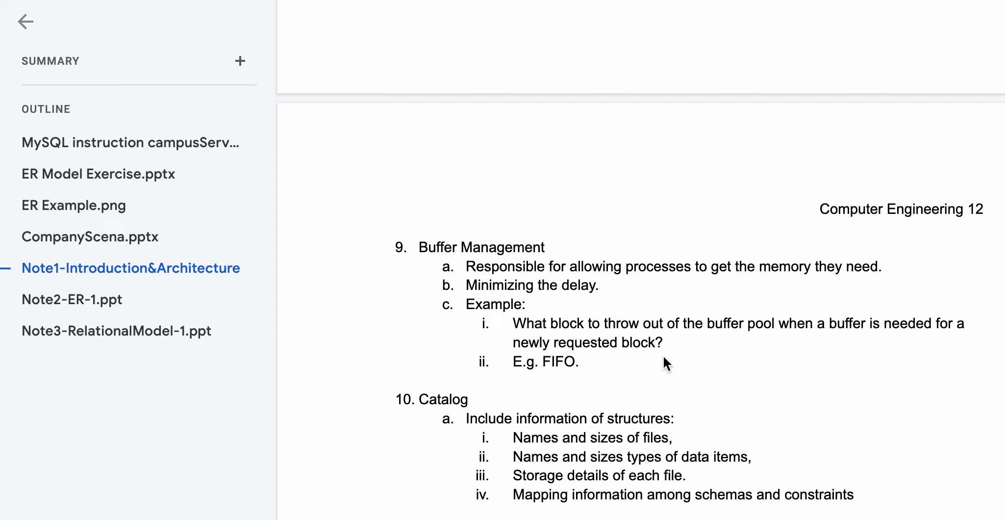
mouse_move(583, 369)
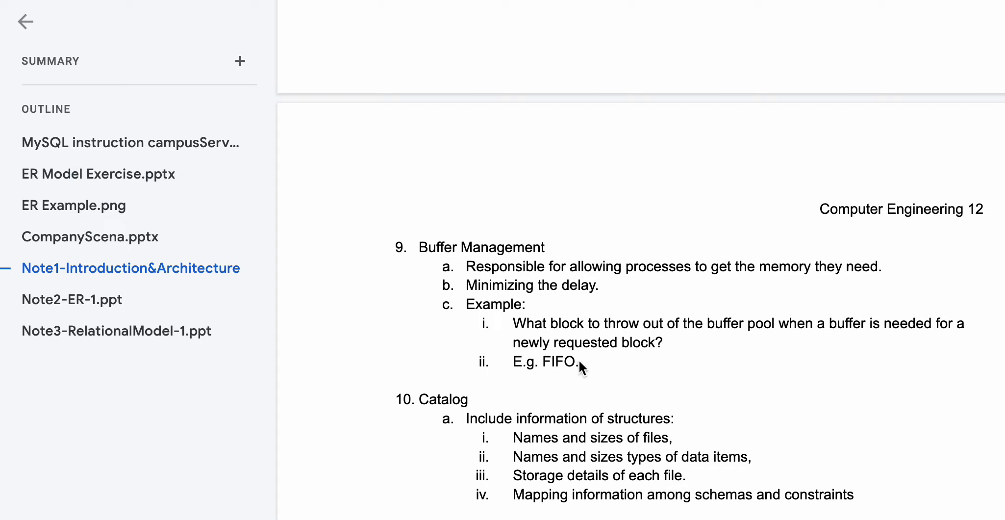
mouse_move(585, 367)
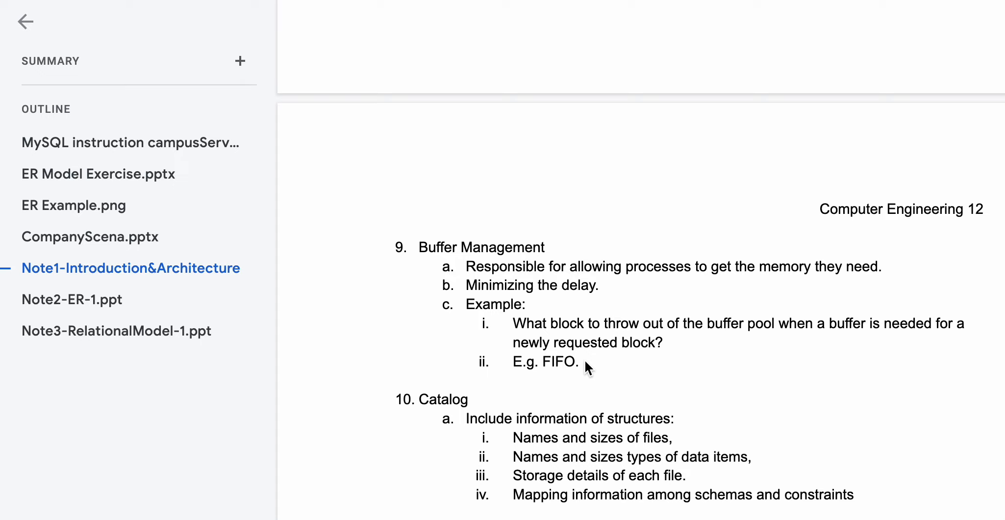
mouse_move(442, 428)
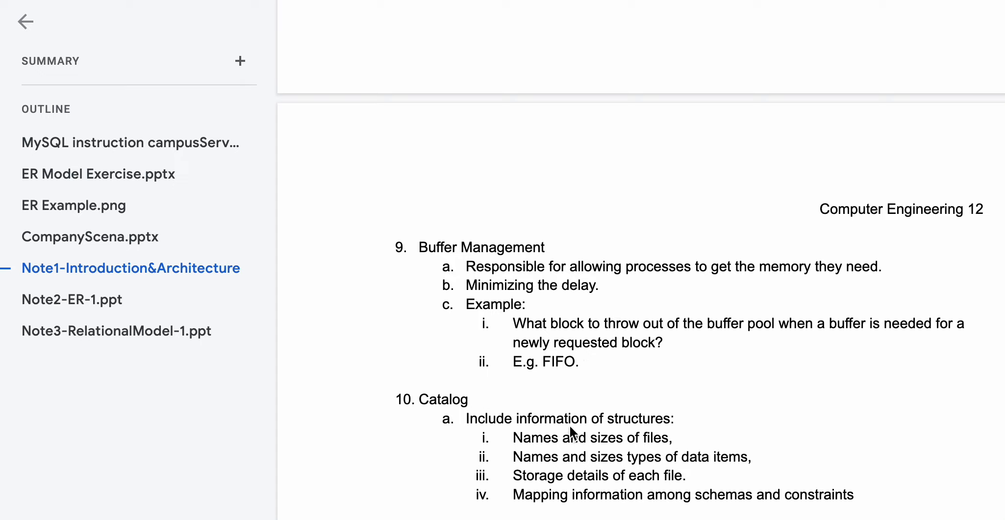
mouse_move(365, 419)
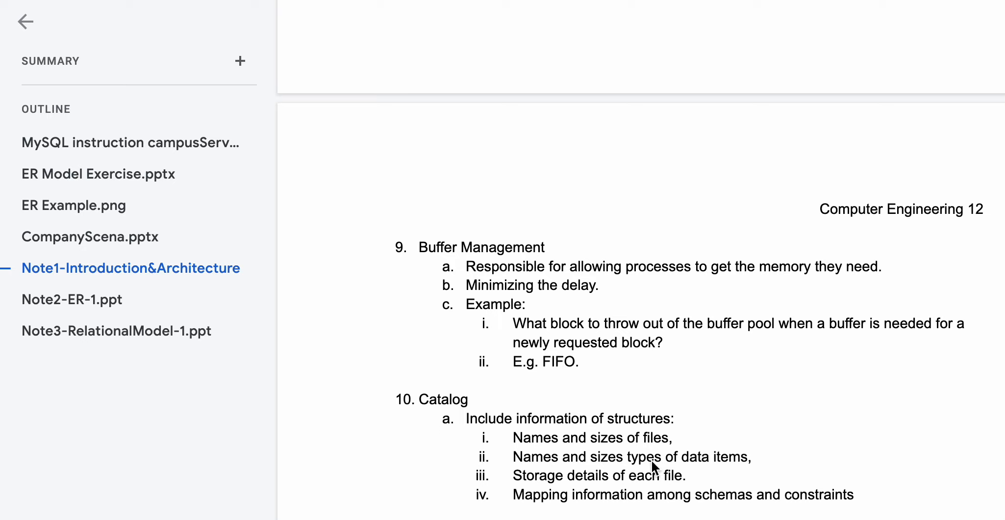
mouse_move(650, 452)
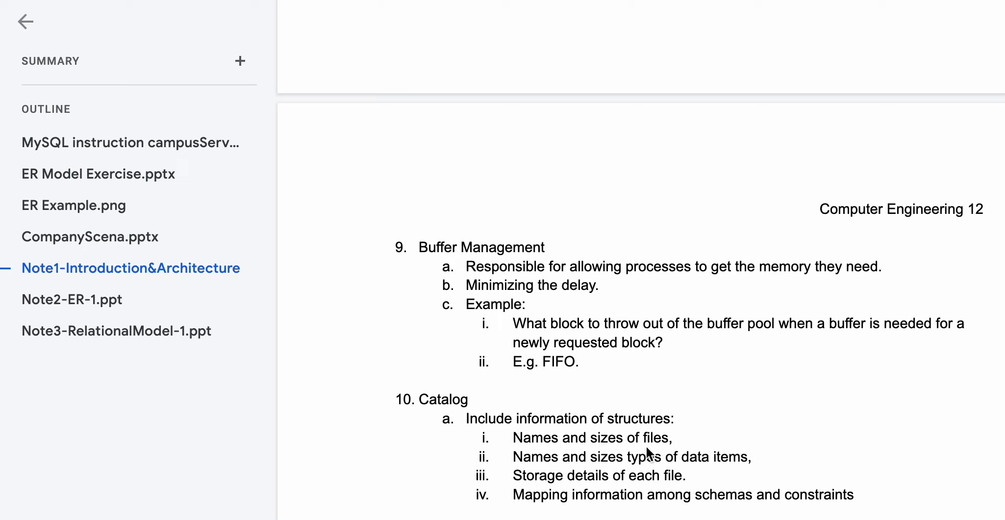
mouse_move(607, 486)
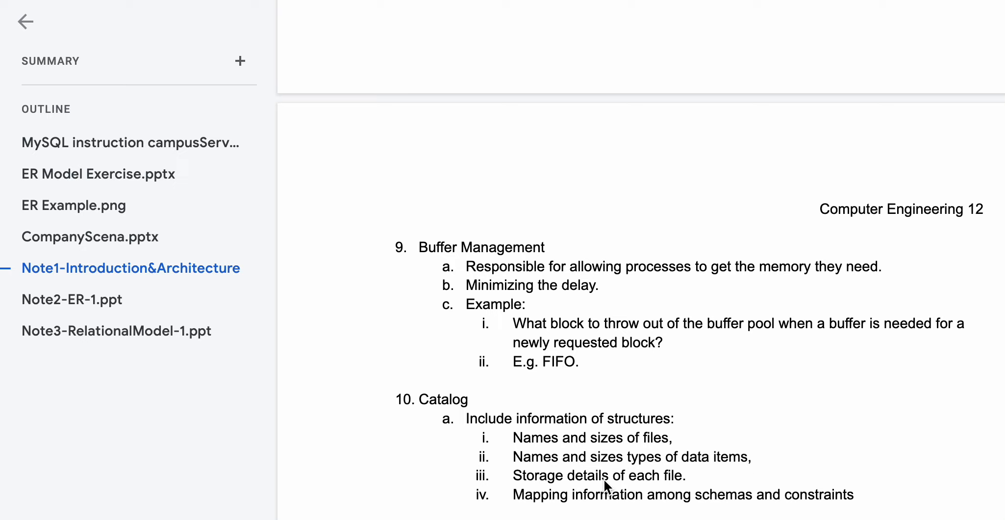
mouse_move(598, 508)
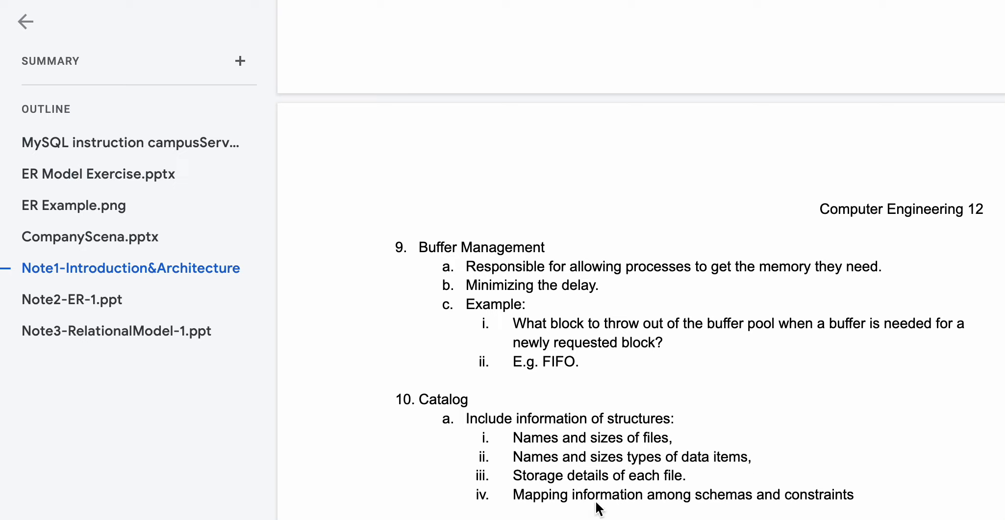
mouse_move(832, 515)
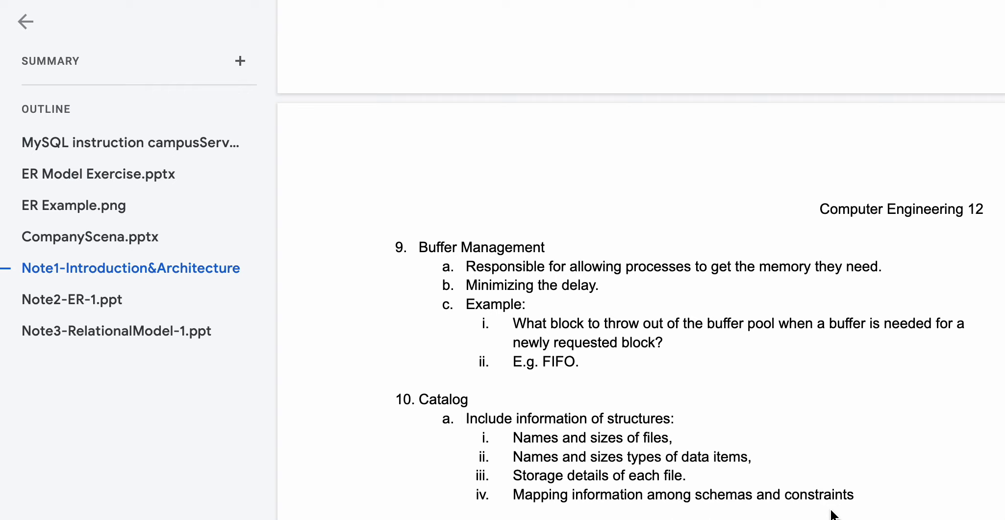
scroll("up", 3)
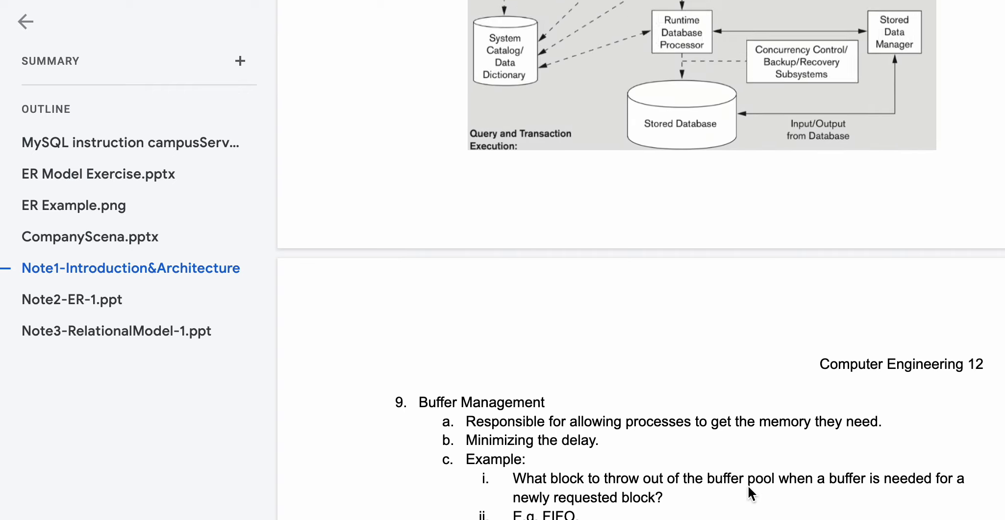
scroll("up", 3)
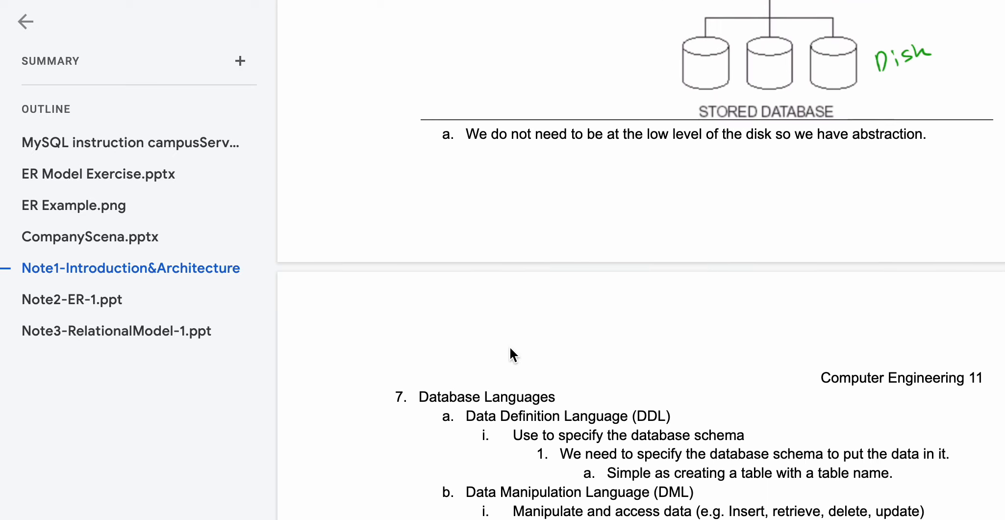
scroll("up", 3)
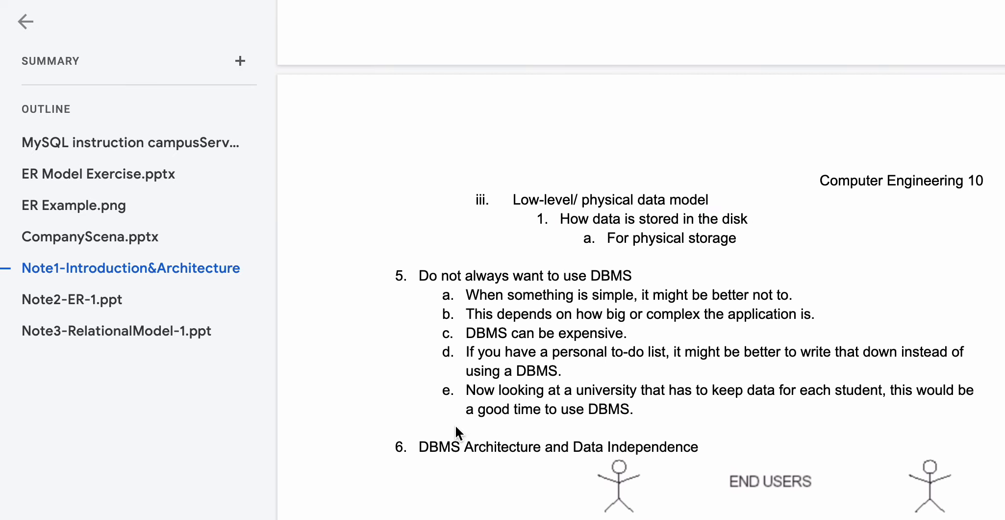
scroll("down", 3)
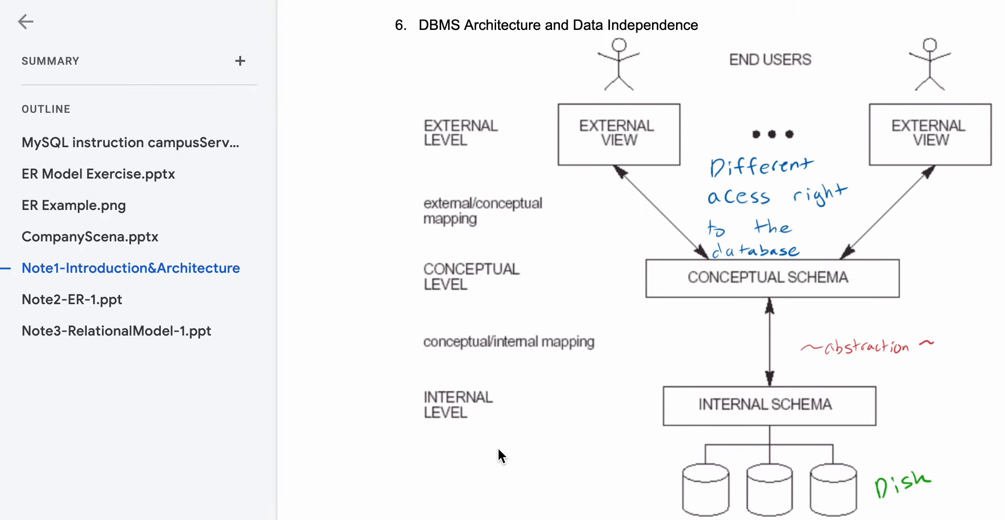
scroll("up", 3)
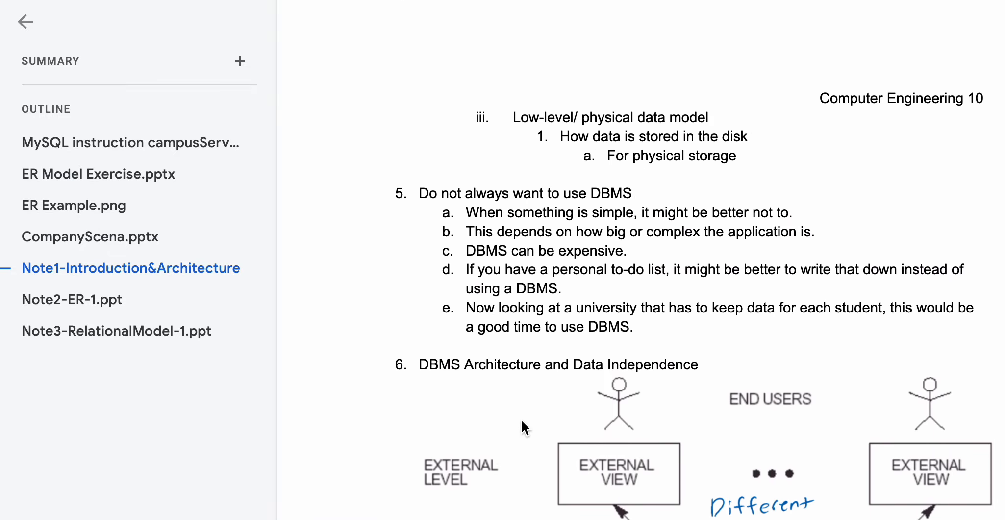
scroll("up", 3)
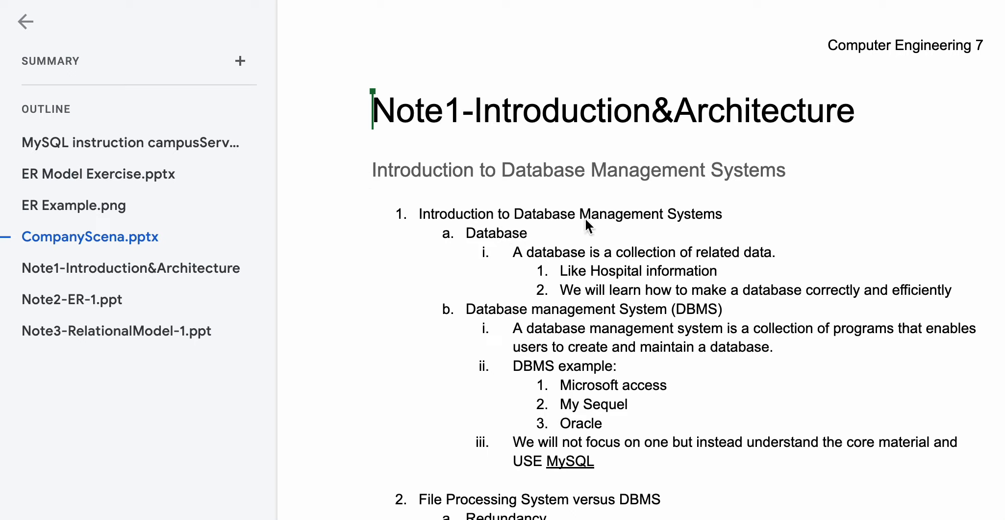
- Jump to the Note2-ER-1.ppt Entity-Relationship Model section via the document outline
left_click(72, 299)
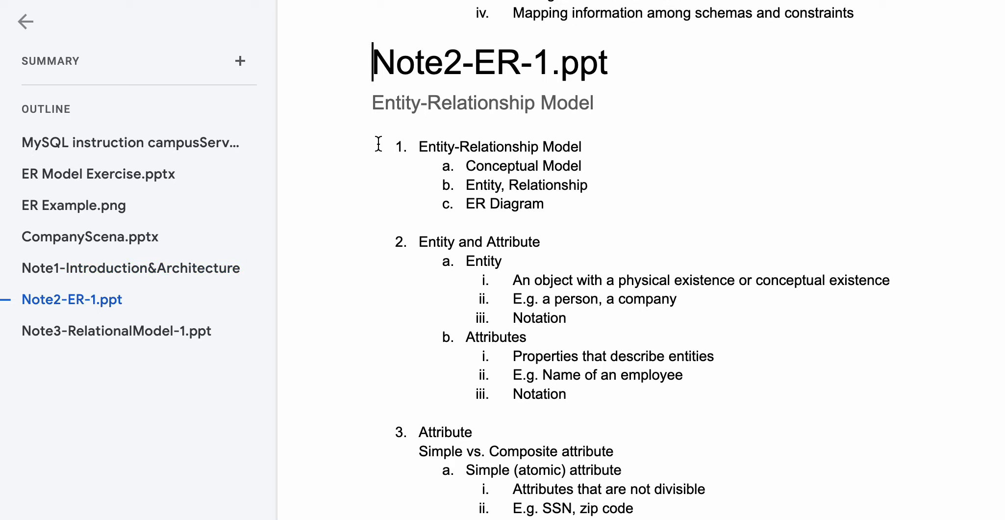
mouse_move(550, 102)
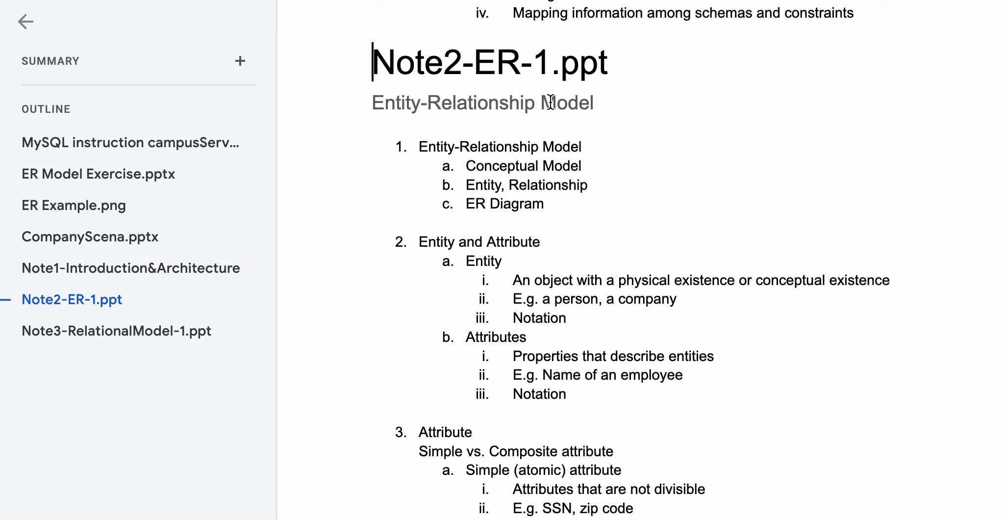